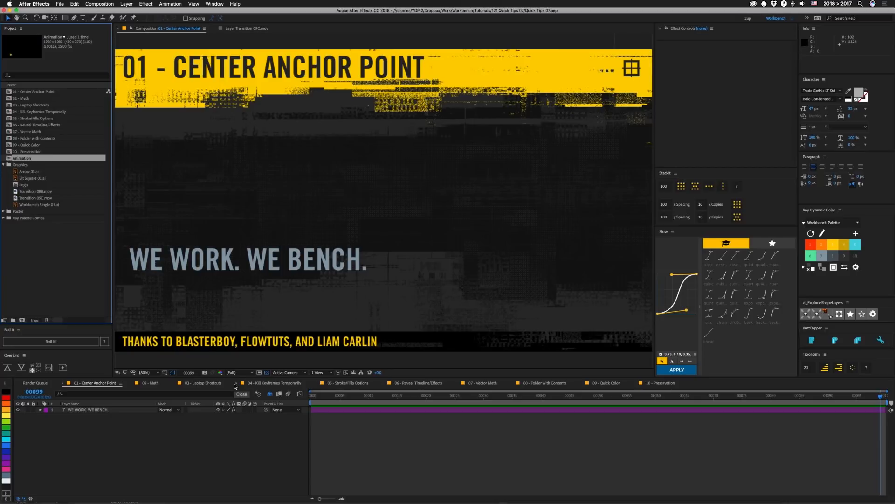
Centre the WE WORK. WE BENCH. text layer and align its in/out points to the comp
{"action": "left_click", "coordinate": [242, 394]}
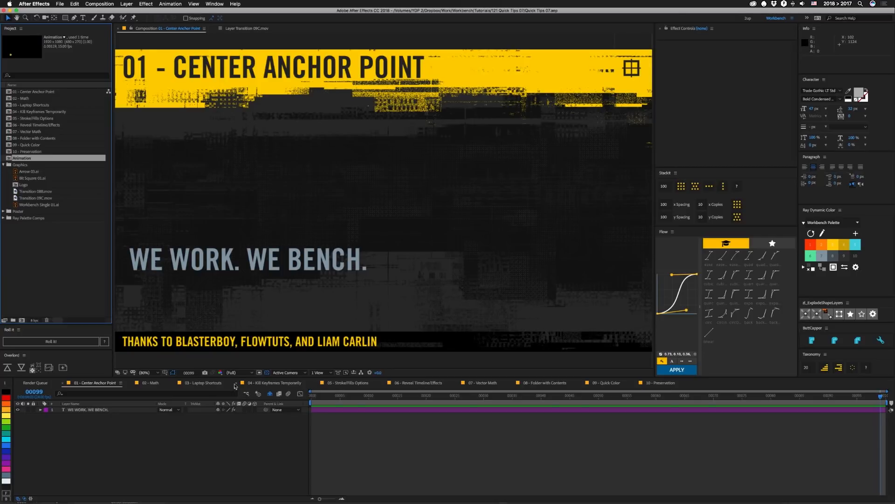
{"action": "left_click", "coordinate": [89, 409]}
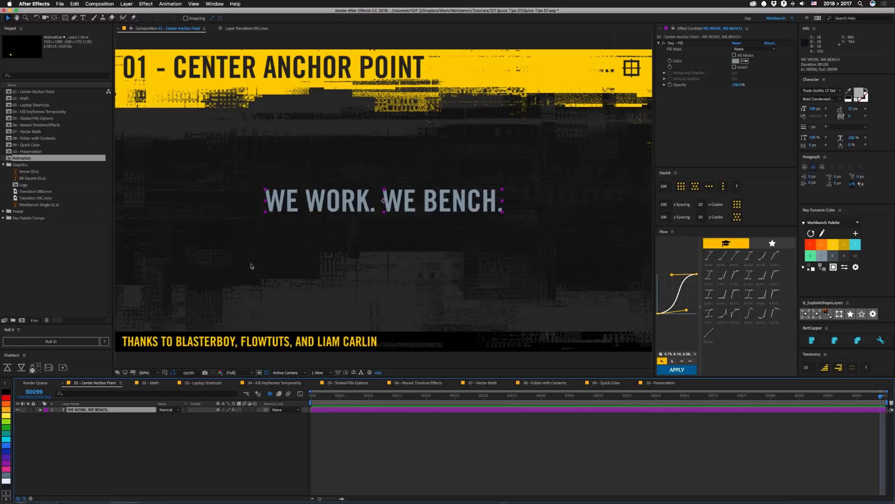
{"action": "mouse_move", "coordinate": [340, 214]}
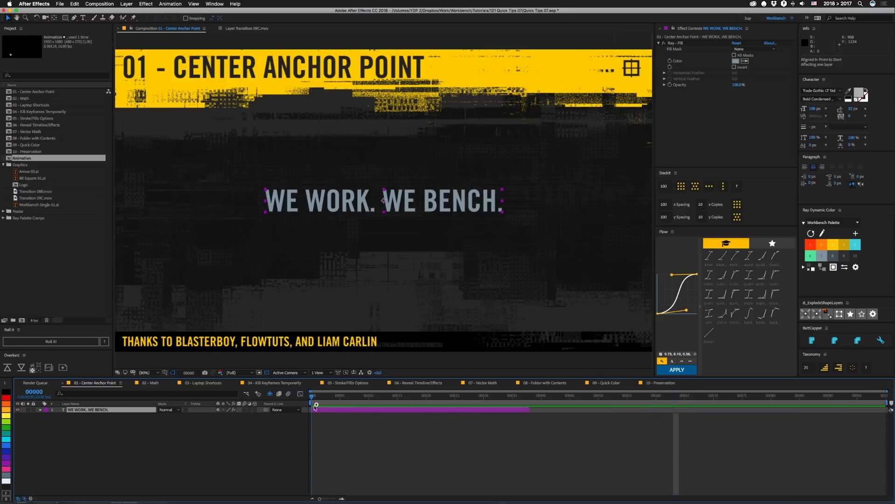
{"action": "mouse_move", "coordinate": [524, 409]}
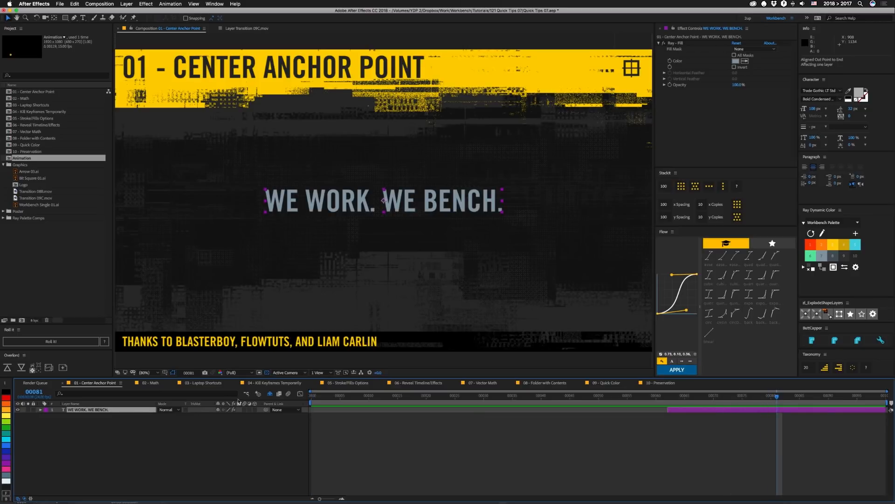
In 02 - Math, retype Box 01 and Box 02 Position values with arithmetic offsets
{"action": "left_click", "coordinate": [153, 382]}
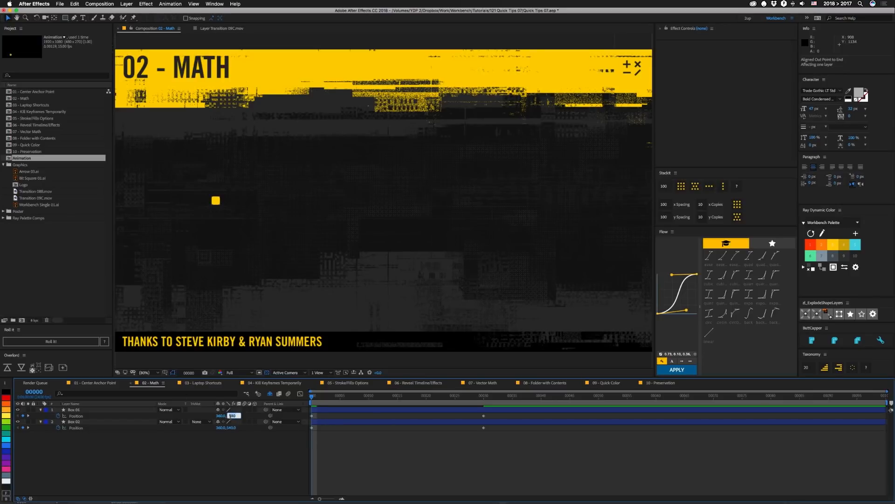
{"action": "left_click", "coordinate": [86, 410]}
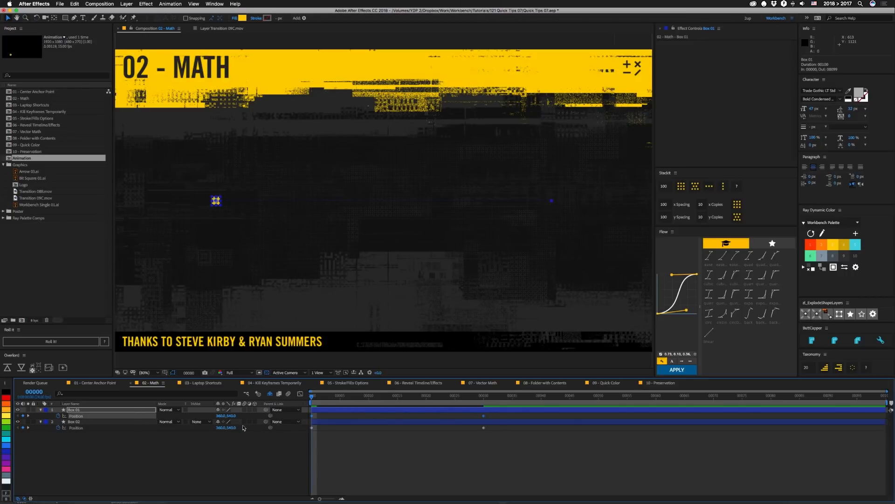
{"action": "double_click", "coordinate": [232, 415]}
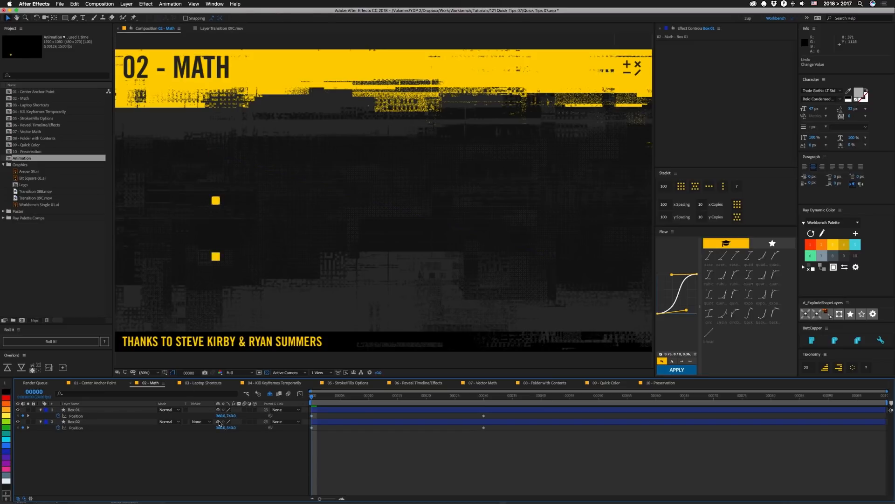
{"action": "left_click", "coordinate": [74, 410]}
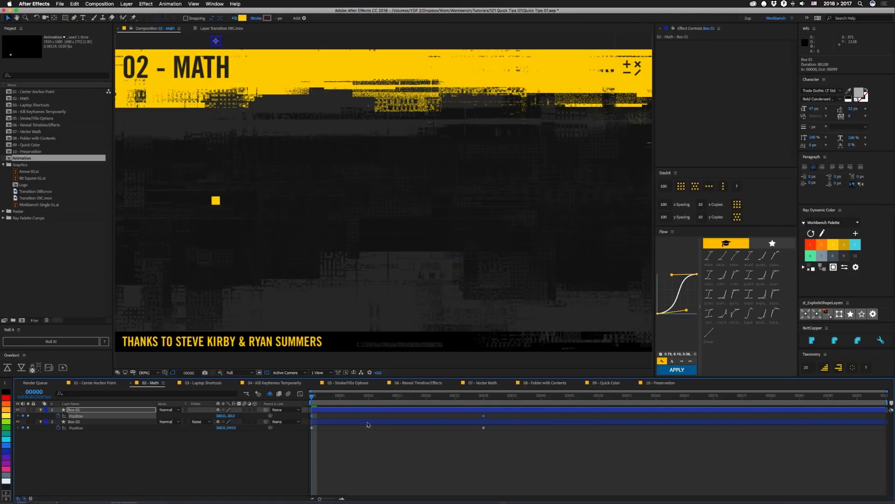
{"action": "mouse_move", "coordinate": [297, 427]}
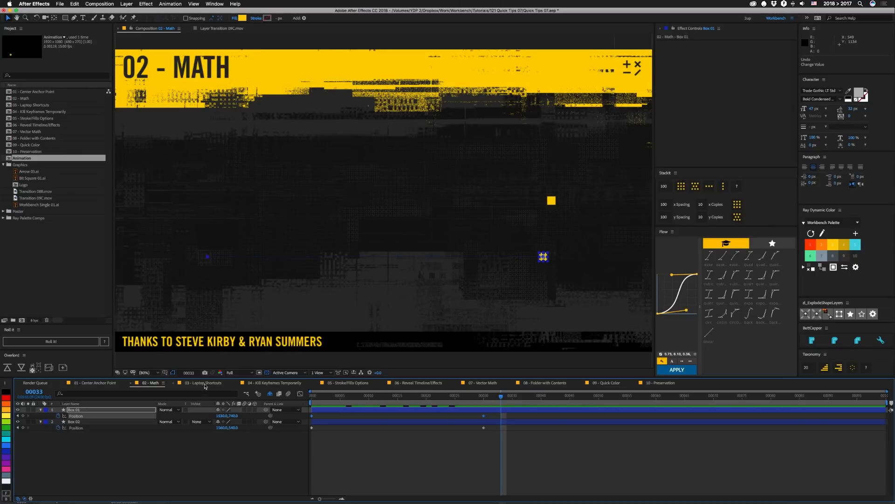
Switch to the 03 - Laptop Shortcuts comp with its MAC ONLY? text
{"action": "left_click", "coordinate": [204, 382]}
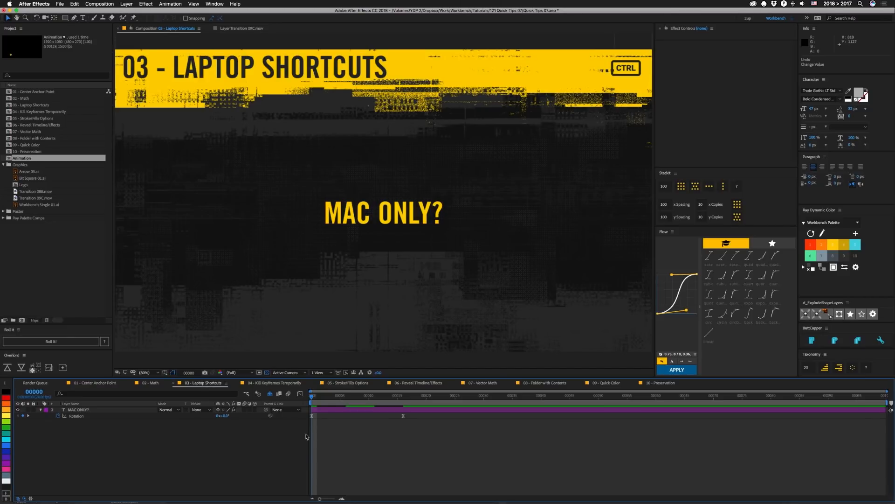
{"action": "mouse_move", "coordinate": [290, 454]}
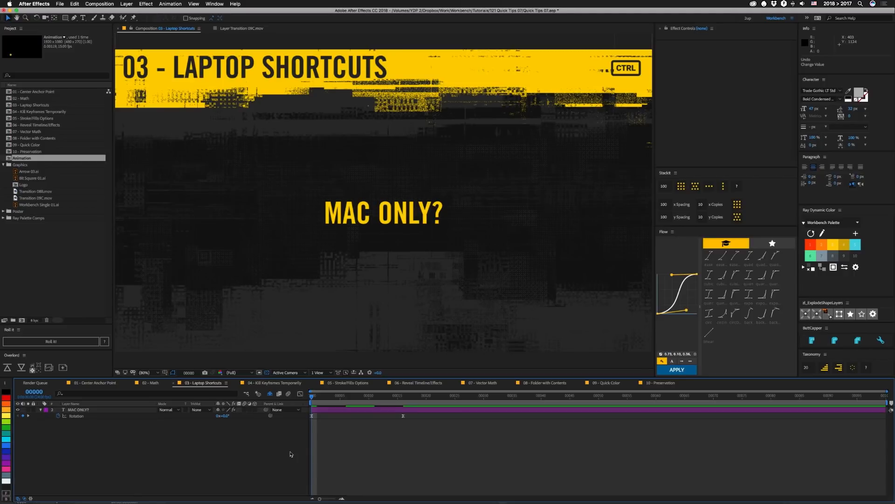
{"action": "mouse_move", "coordinate": [584, 81]}
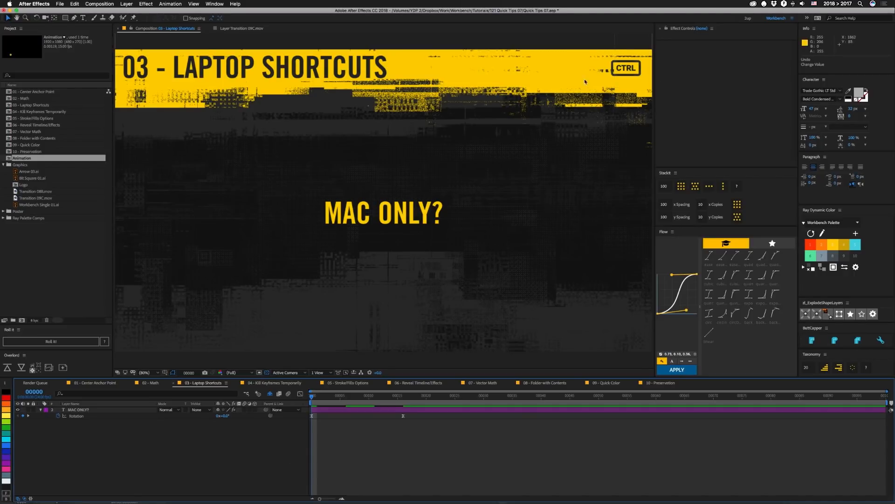
{"action": "mouse_move", "coordinate": [581, 278]}
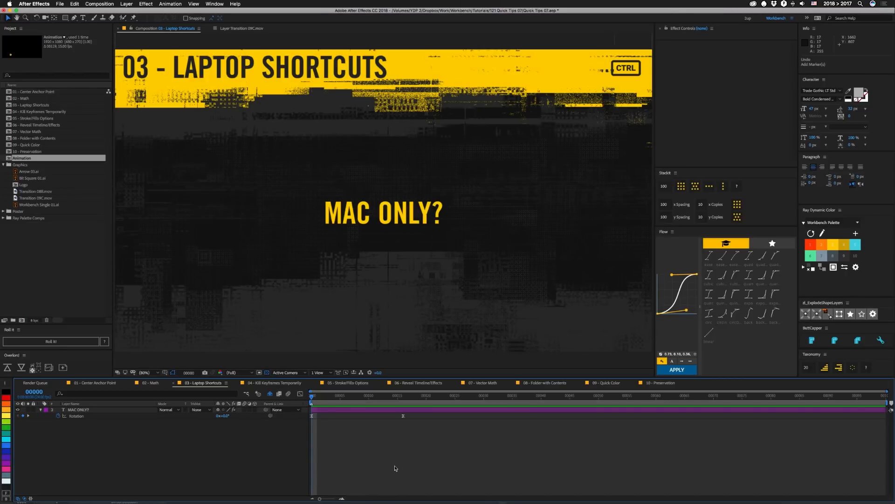
Switch to 04 - Kill Keyframes Temporarily and scrub the red square animation
{"action": "left_click", "coordinate": [274, 382]}
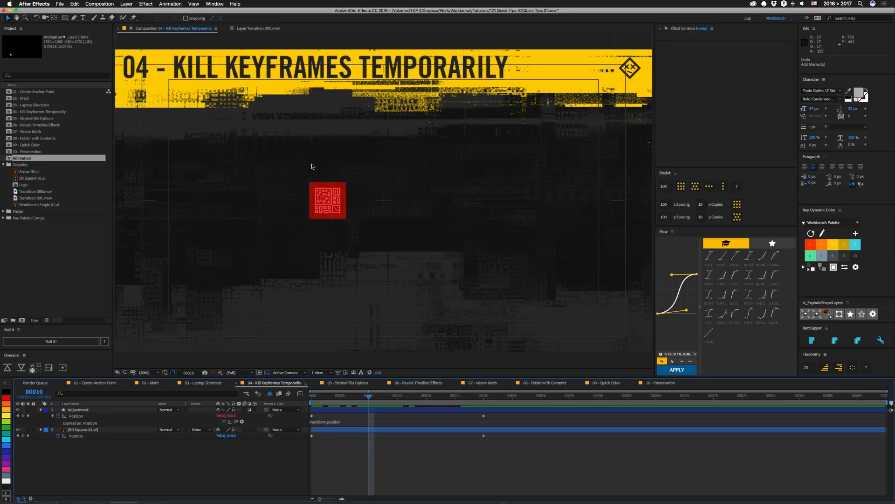
{"action": "double_click", "coordinate": [324, 422]}
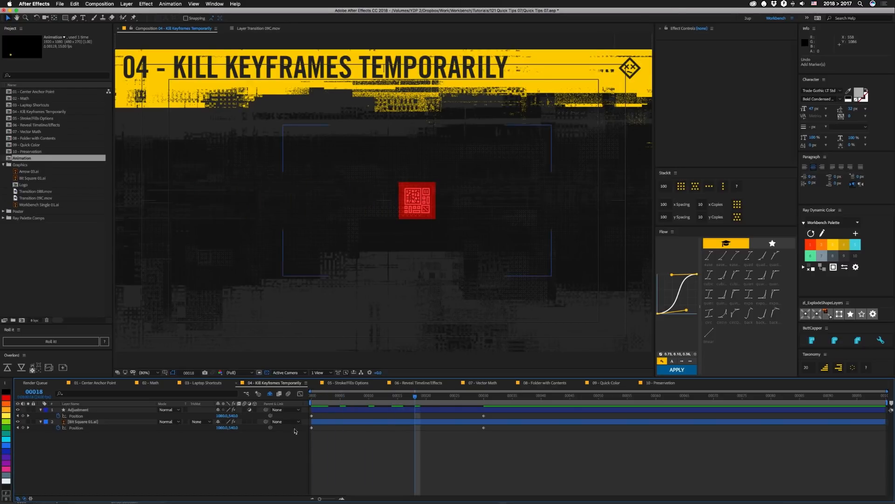
In 05 - Stroke/Fills Options, switch the yellow box's fill and stroke to gradients
{"action": "left_click", "coordinate": [347, 383]}
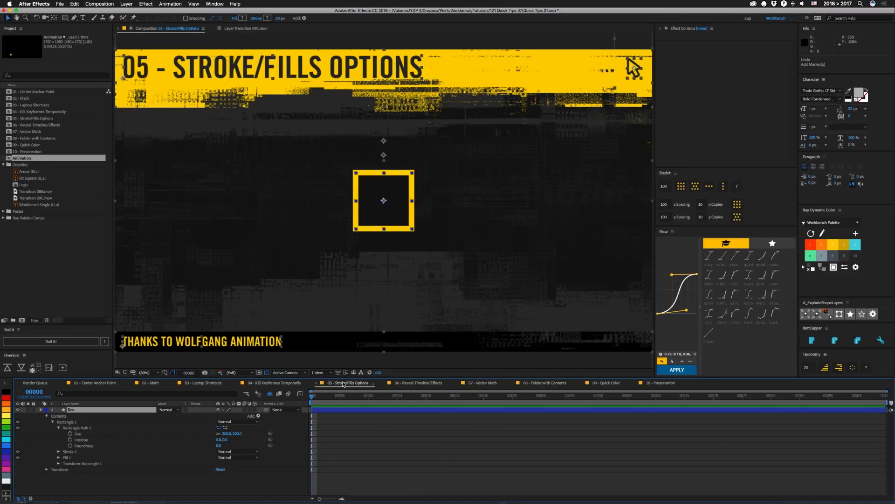
{"action": "left_click", "coordinate": [58, 428]}
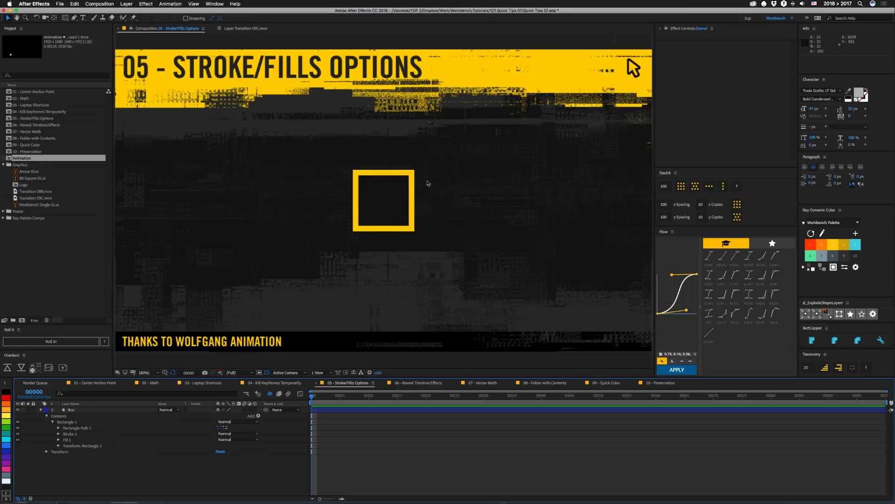
{"action": "left_click", "coordinate": [383, 200]}
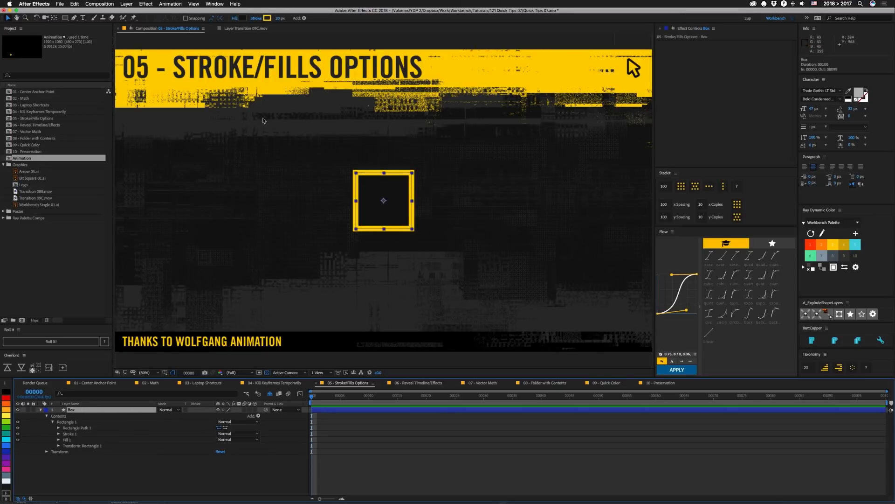
{"action": "mouse_move", "coordinate": [235, 18]}
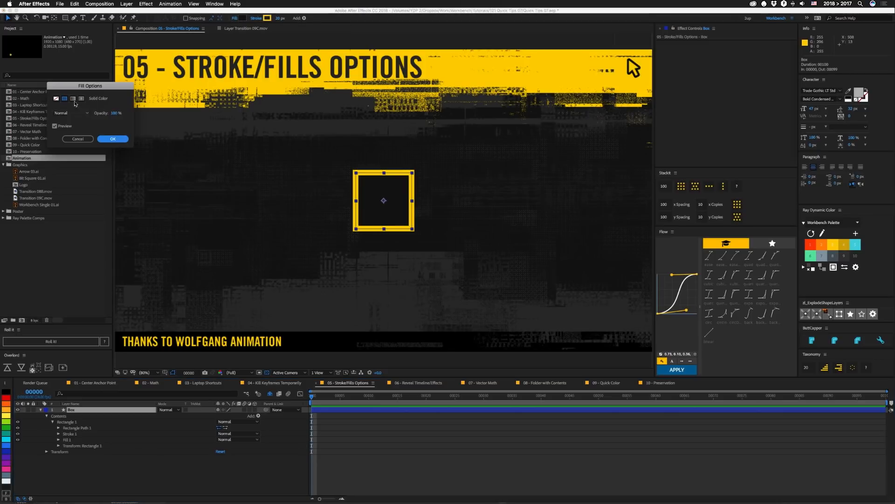
{"action": "left_click", "coordinate": [112, 139]}
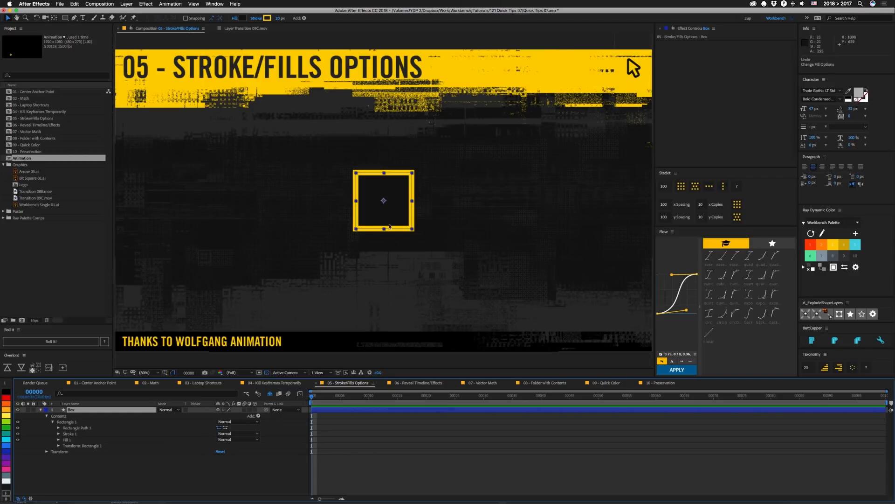
{"action": "mouse_move", "coordinate": [242, 20]}
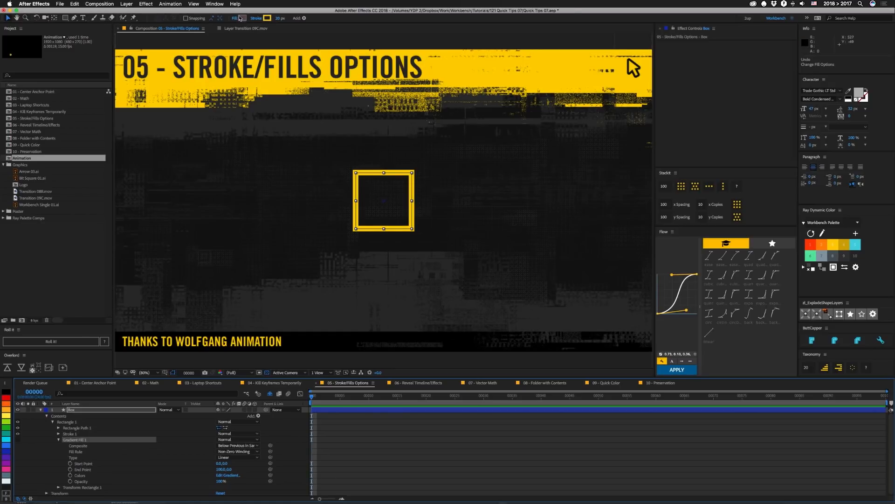
{"action": "mouse_move", "coordinate": [267, 18]}
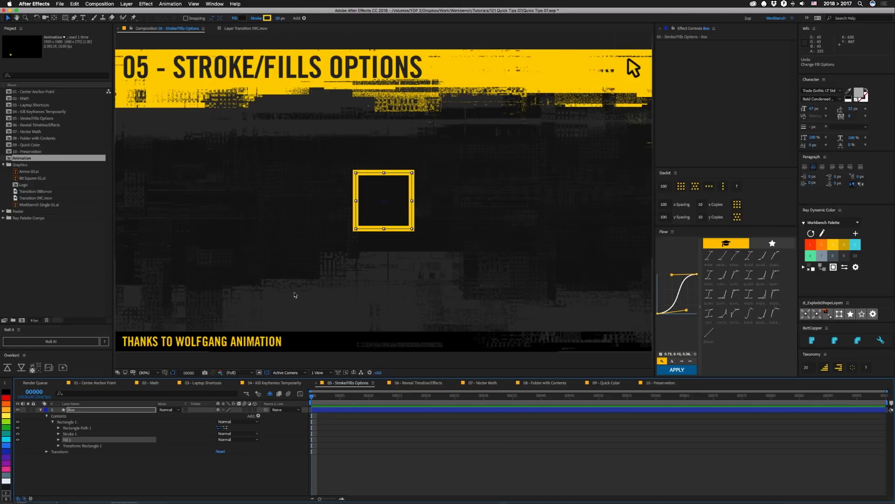
{"action": "left_click", "coordinate": [266, 17]}
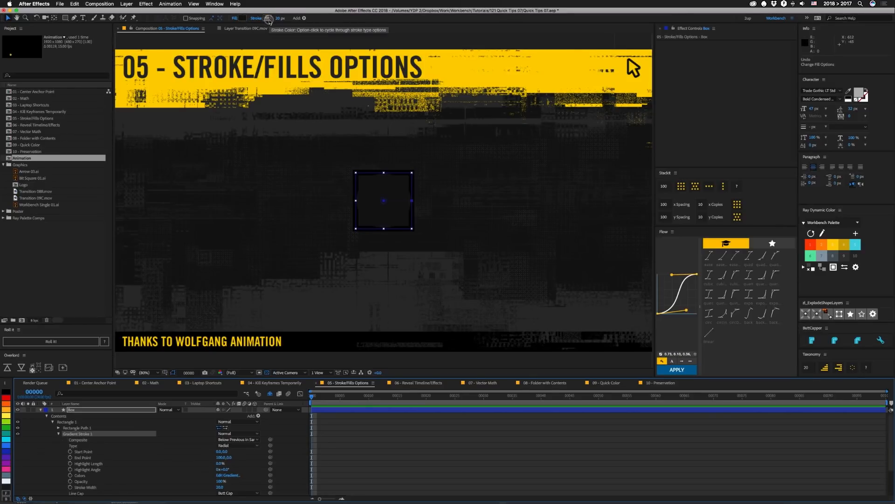
{"action": "left_click", "coordinate": [267, 18]}
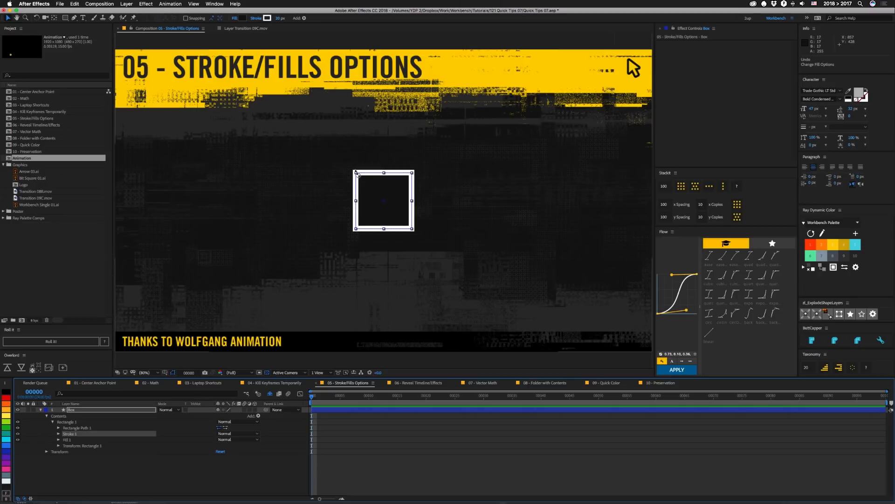
{"action": "mouse_move", "coordinate": [267, 146]}
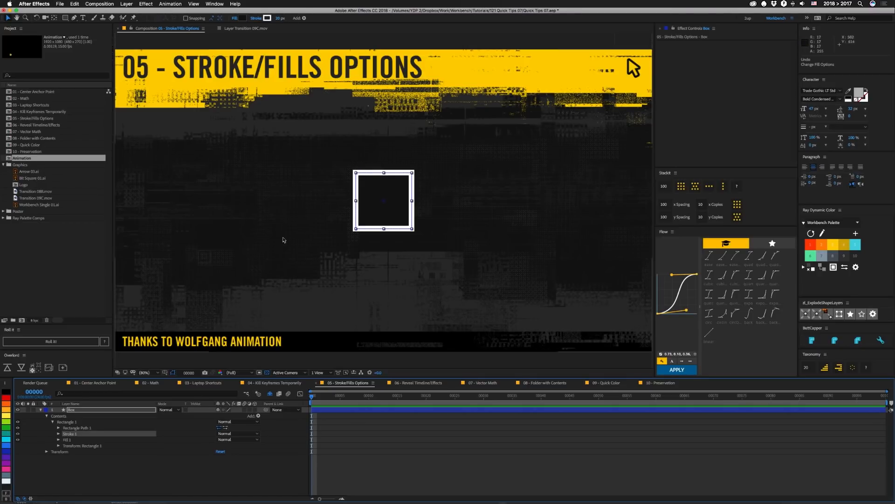
Reveal the Box layer's Tritone properties in the 06 - Reveal Timeline/Effects timeline, then go to 07 Vector Math
{"action": "left_click", "coordinate": [417, 382]}
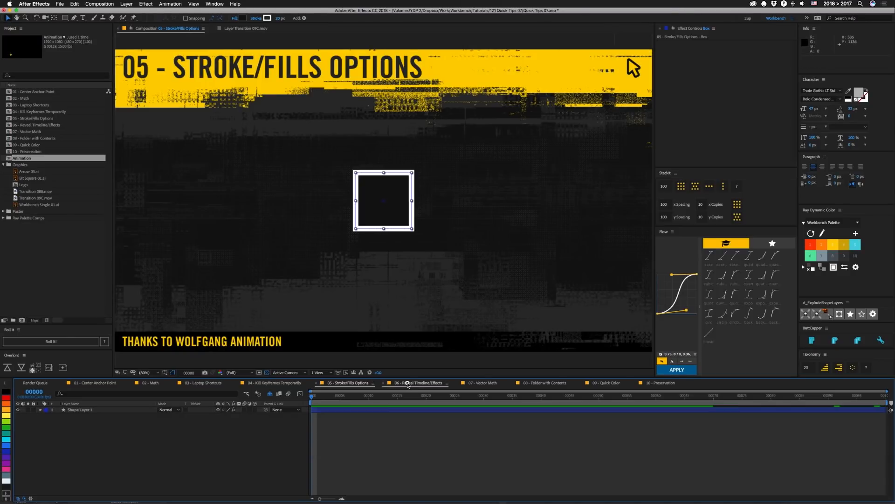
{"action": "left_click", "coordinate": [417, 382]}
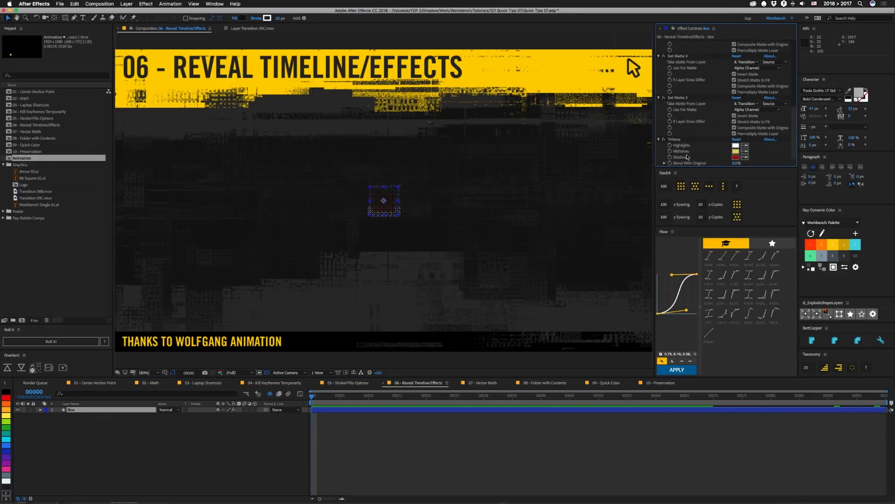
{"action": "left_click", "coordinate": [674, 139]}
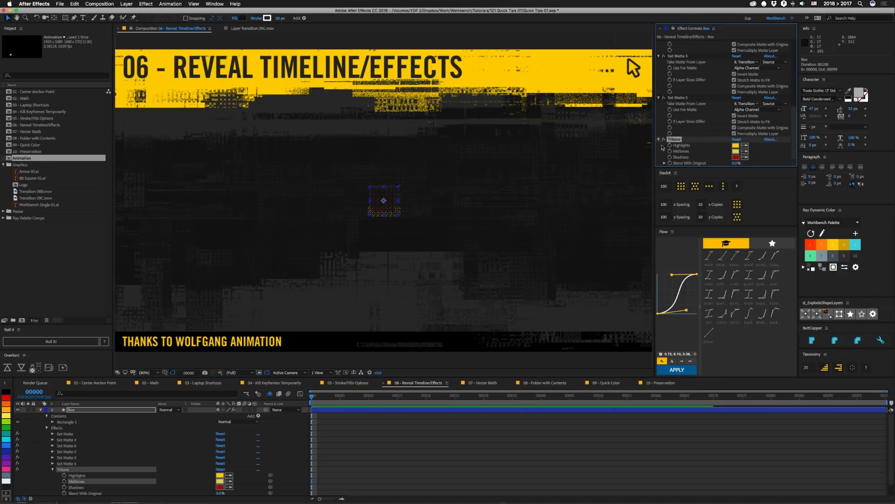
{"action": "mouse_move", "coordinate": [688, 178]}
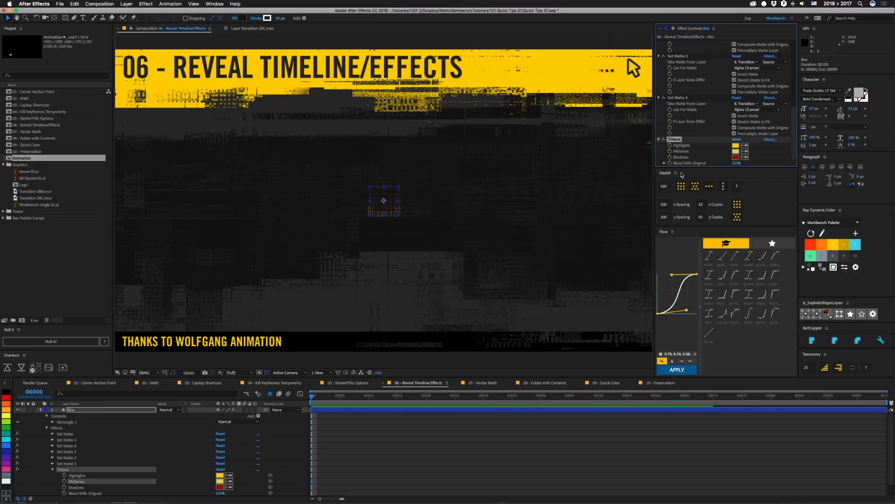
{"action": "left_click", "coordinate": [482, 383]}
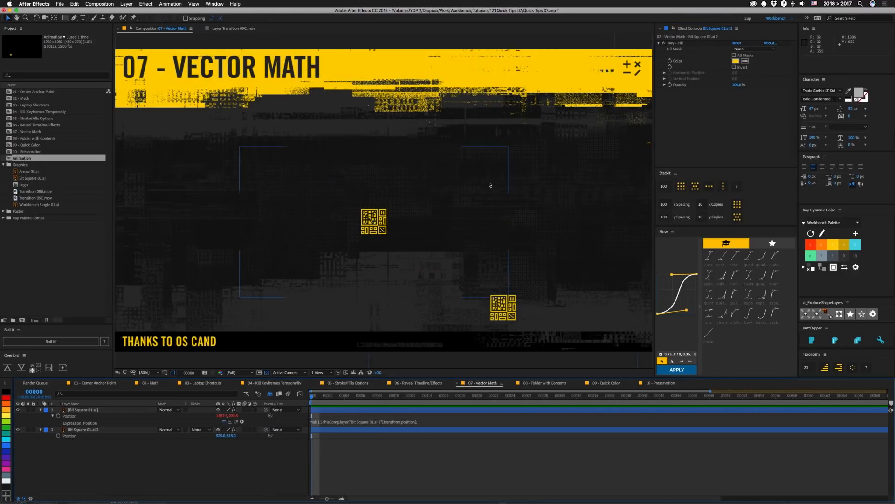
{"action": "mouse_move", "coordinate": [439, 311]}
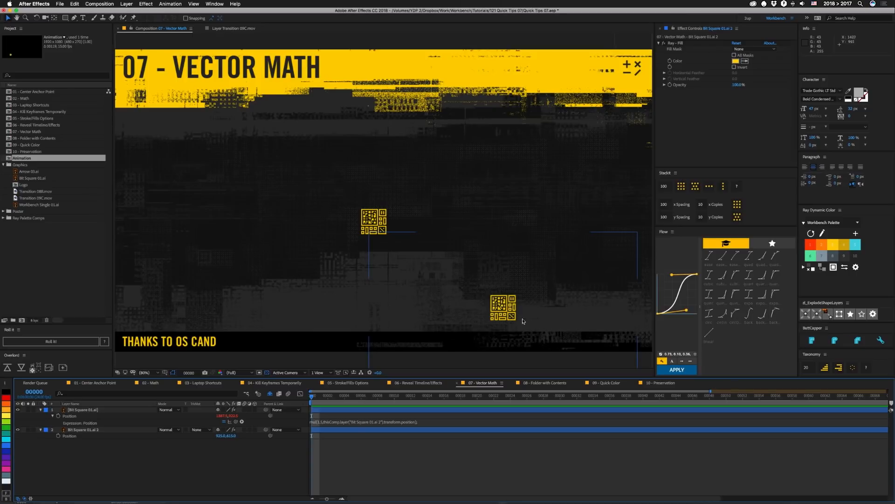
Drag Bit Square 01.ai 2 up and left so the expression-linked square follows
{"action": "left_click", "coordinate": [82, 429]}
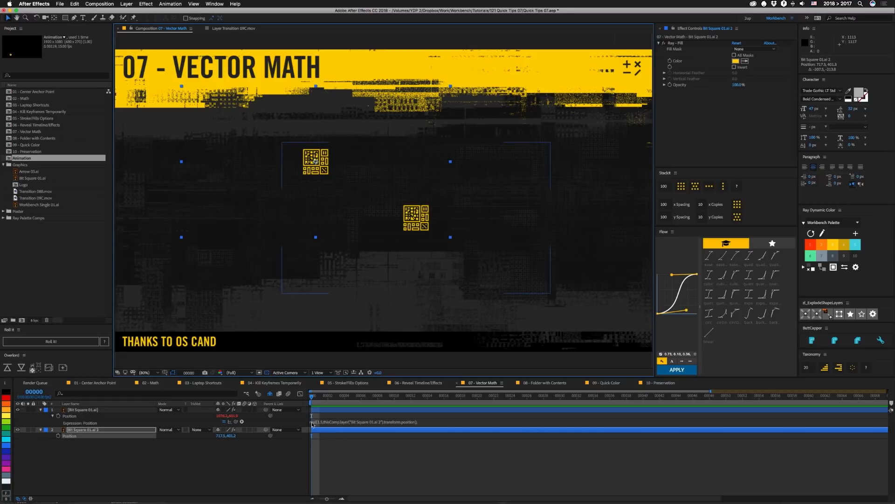
{"action": "mouse_move", "coordinate": [306, 425]}
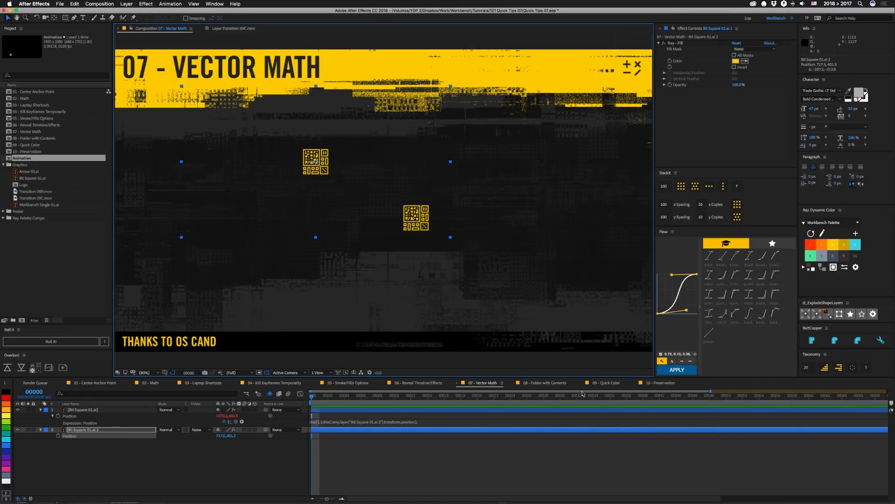
Move comps 01–10 into a new project folder and switch to 09 - Quick Color
{"action": "left_click", "coordinate": [540, 382]}
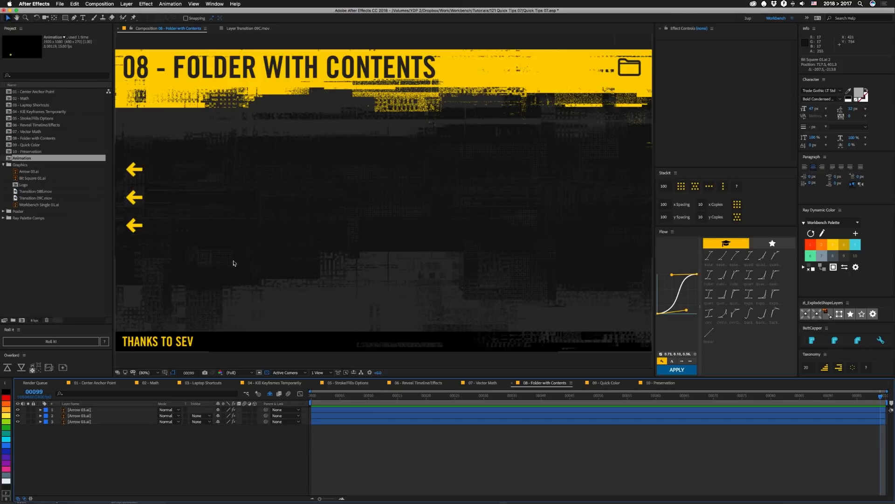
{"action": "mouse_move", "coordinate": [173, 224]}
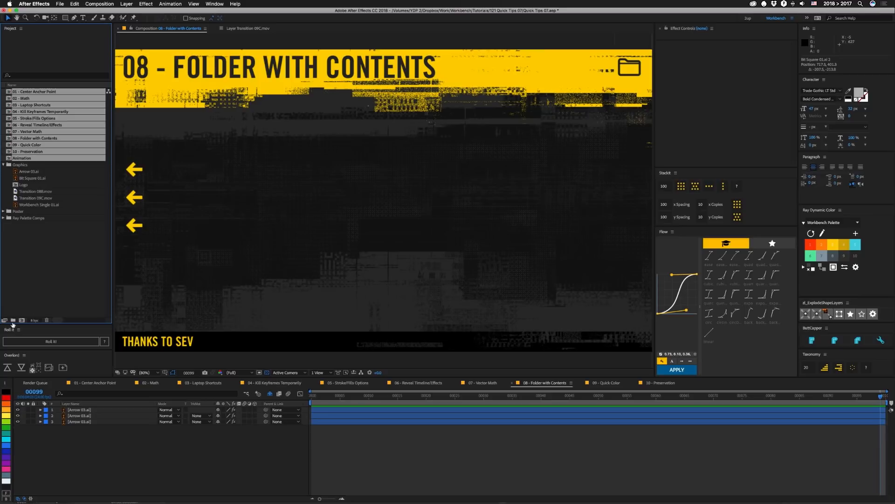
{"action": "left_click", "coordinate": [12, 320]}
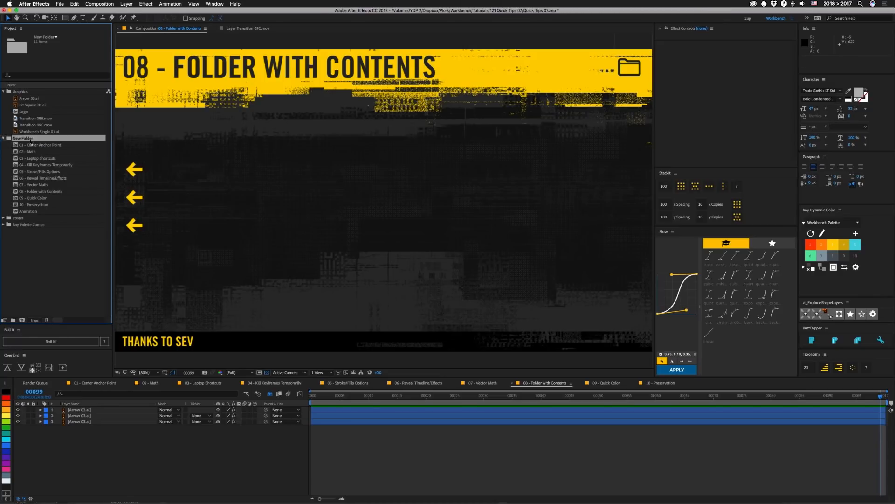
{"action": "left_click", "coordinate": [605, 383]}
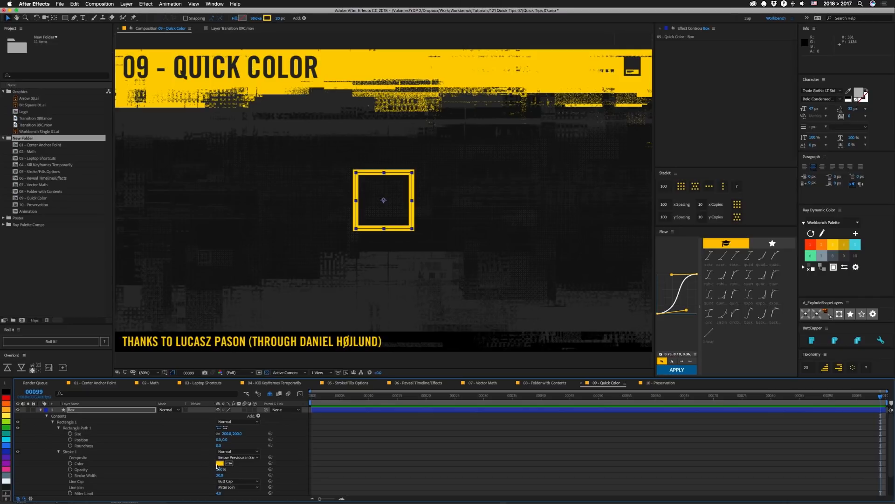
Set the Box layer's Stroke 1 colour back to yellow using the colour picker
{"action": "left_click", "coordinate": [218, 463]}
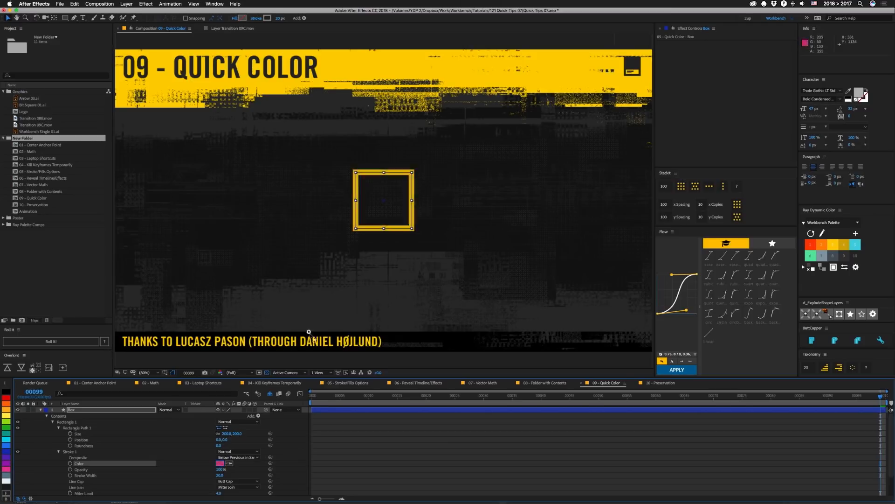
{"action": "left_click", "coordinate": [224, 463]}
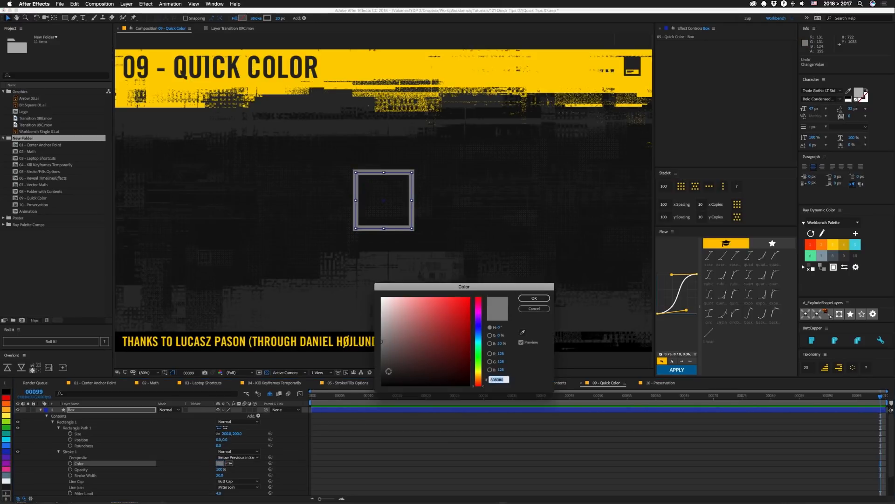
{"action": "left_click", "coordinate": [533, 298]}
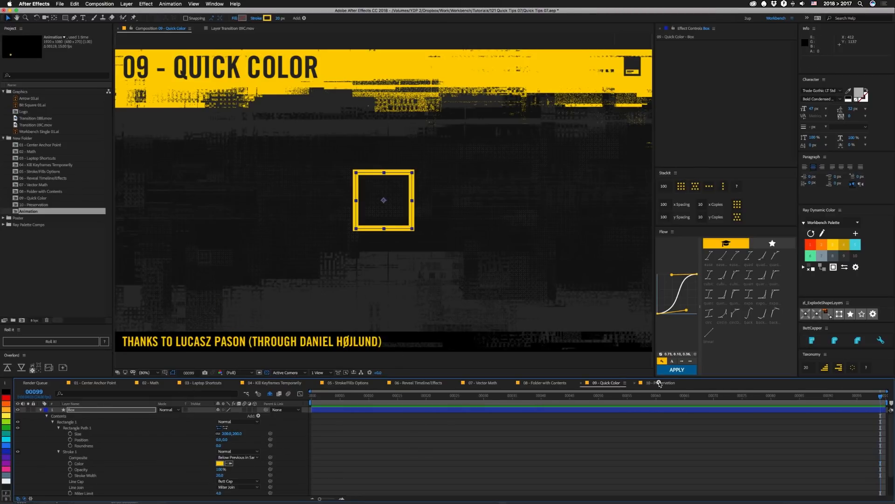
Preview the 10 - Preservation comp's W logo animation, then stop playback
{"action": "left_click", "coordinate": [662, 383]}
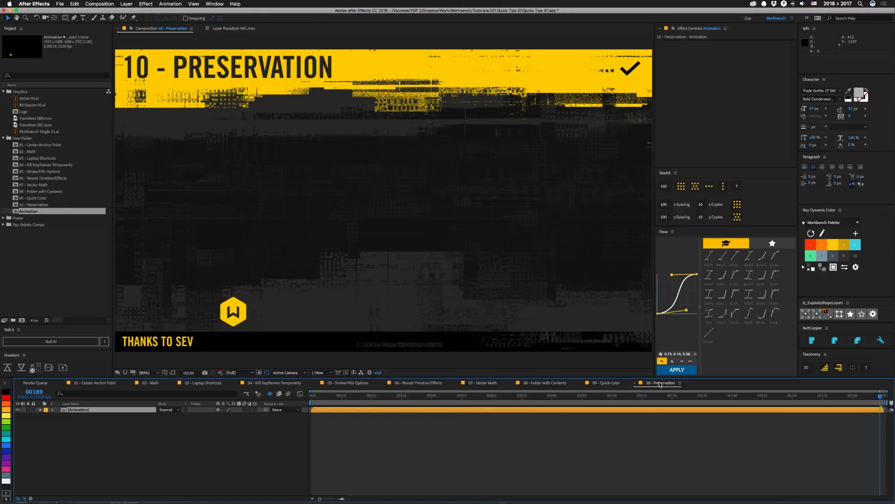
{"action": "key", "text": "Space"}
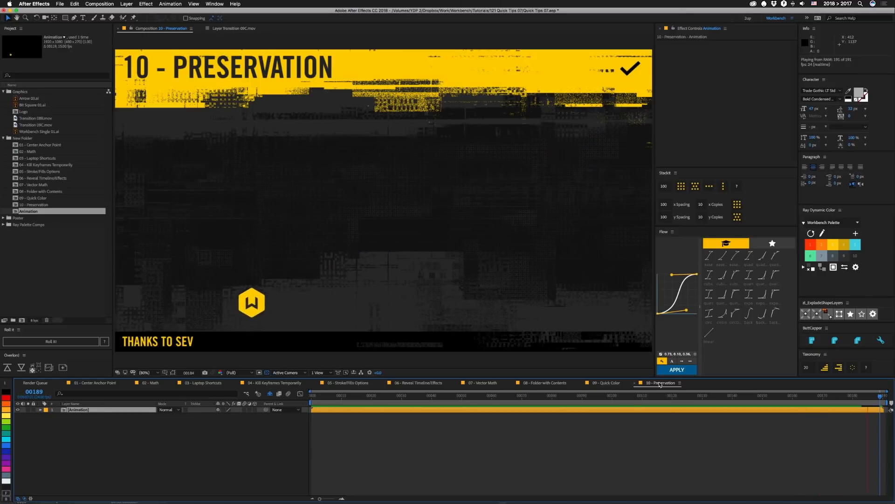
{"action": "left_click", "coordinate": [438, 395]}
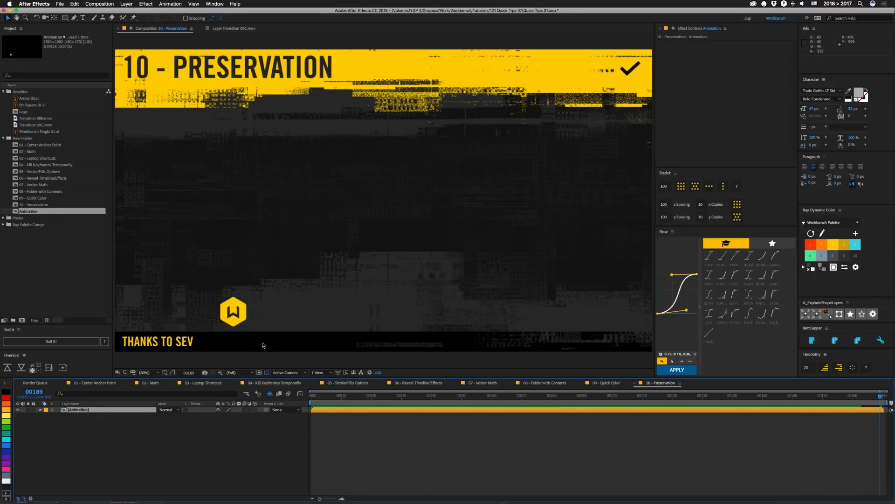
{"action": "mouse_move", "coordinate": [256, 360]}
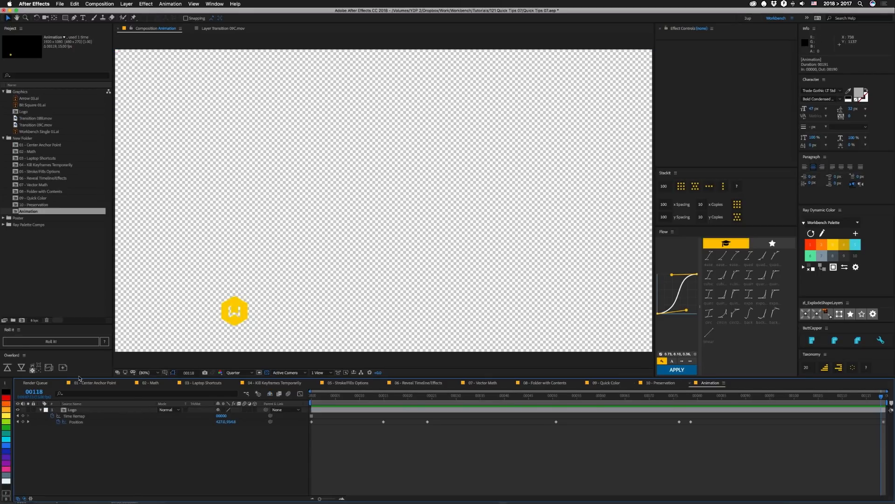
{"action": "mouse_move", "coordinate": [79, 456]}
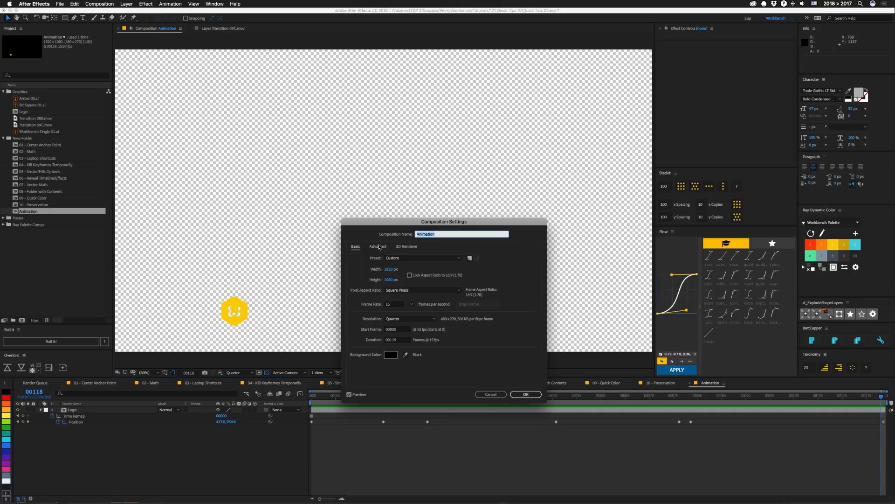
Enable preserving frame rate and resolution in the Animation comp's advanced settings and confirm
{"action": "left_click", "coordinate": [378, 246]}
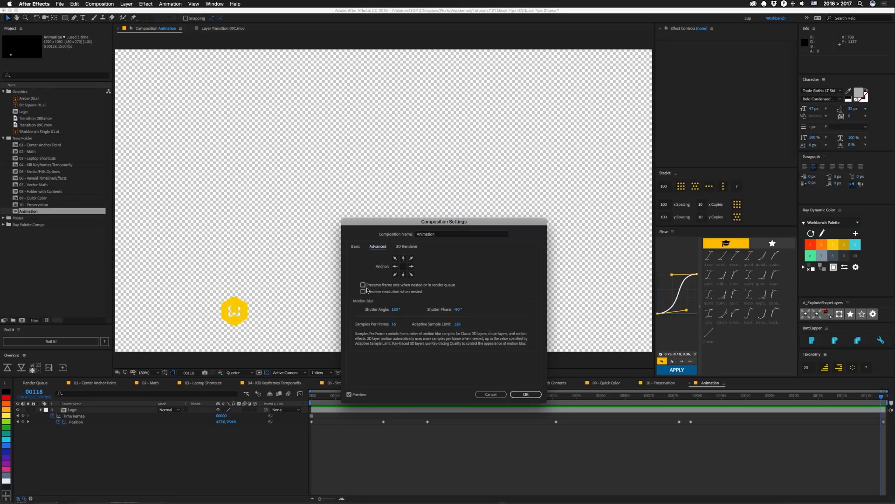
{"action": "mouse_move", "coordinate": [406, 289]}
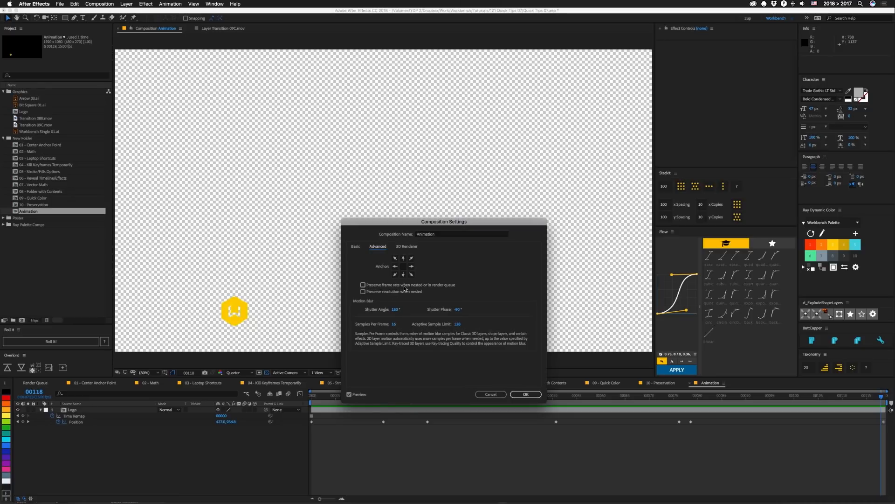
{"action": "mouse_move", "coordinate": [389, 295]}
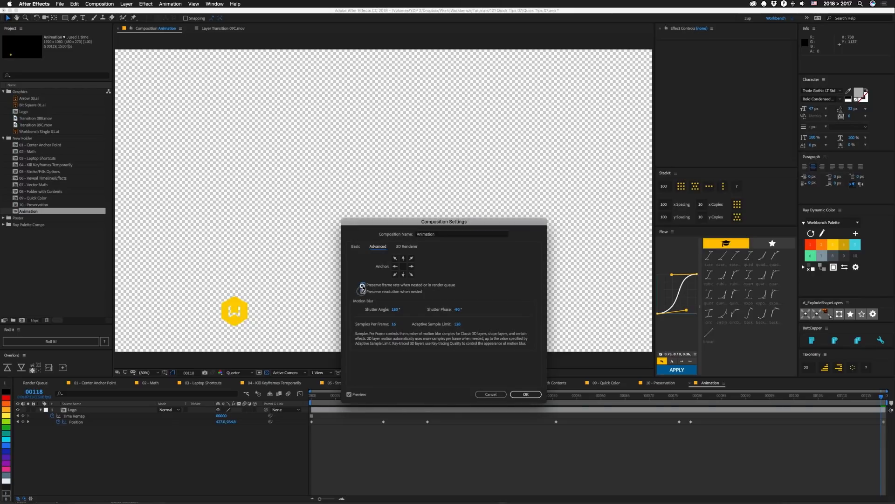
{"action": "left_click", "coordinate": [363, 286]}
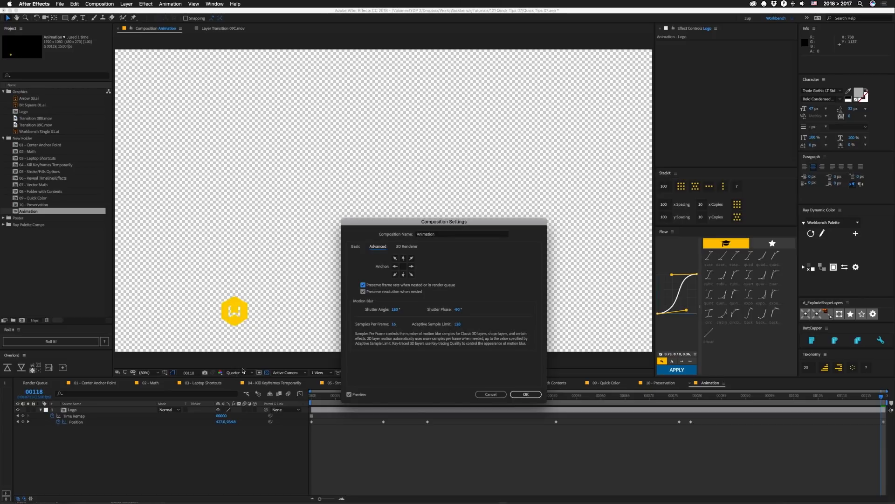
{"action": "left_click", "coordinate": [524, 394]}
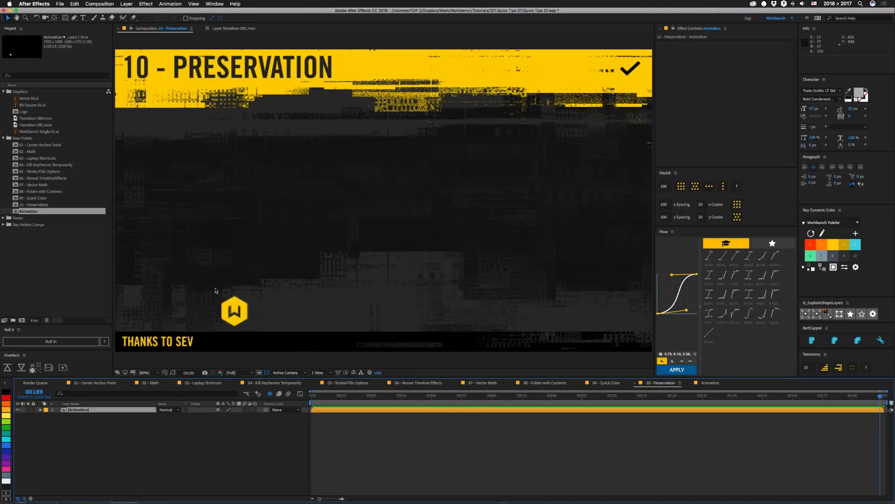
{"action": "key", "text": "Space"}
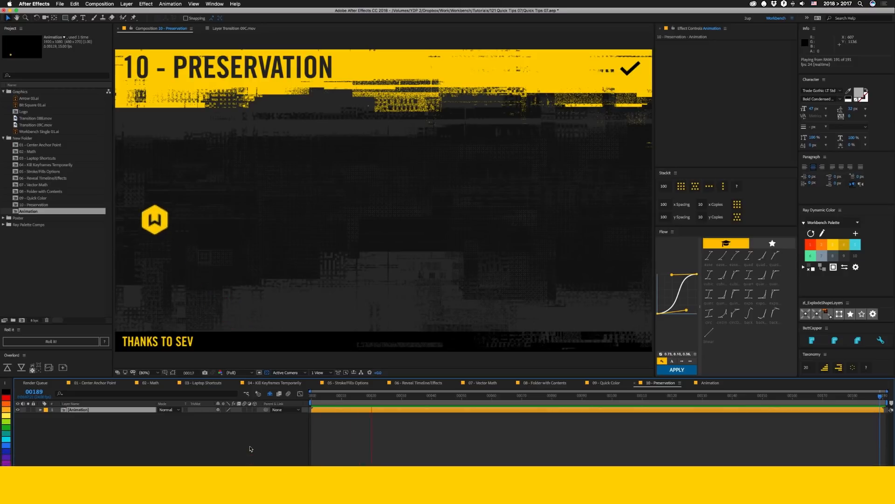
{"action": "left_click", "coordinate": [517, 395]}
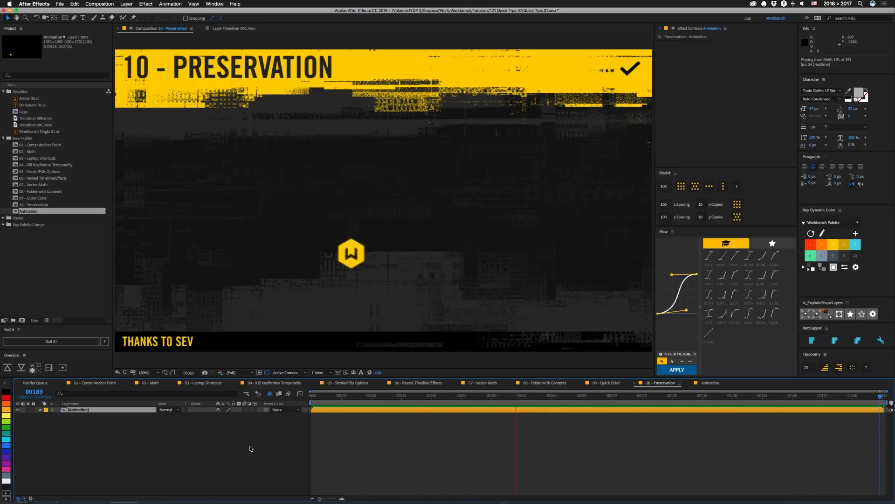